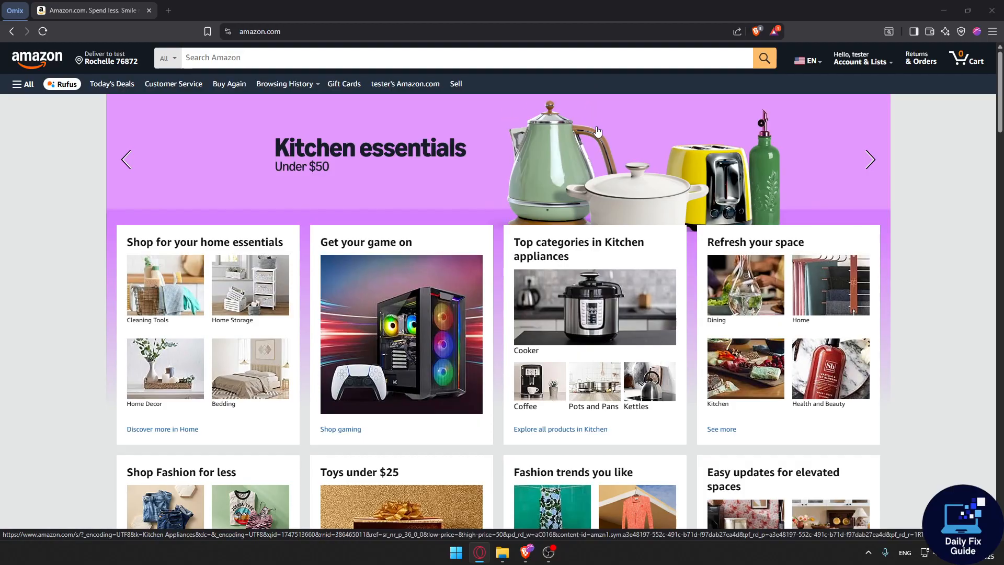
{"action": "mouse_move", "coordinate": [726, 125]}
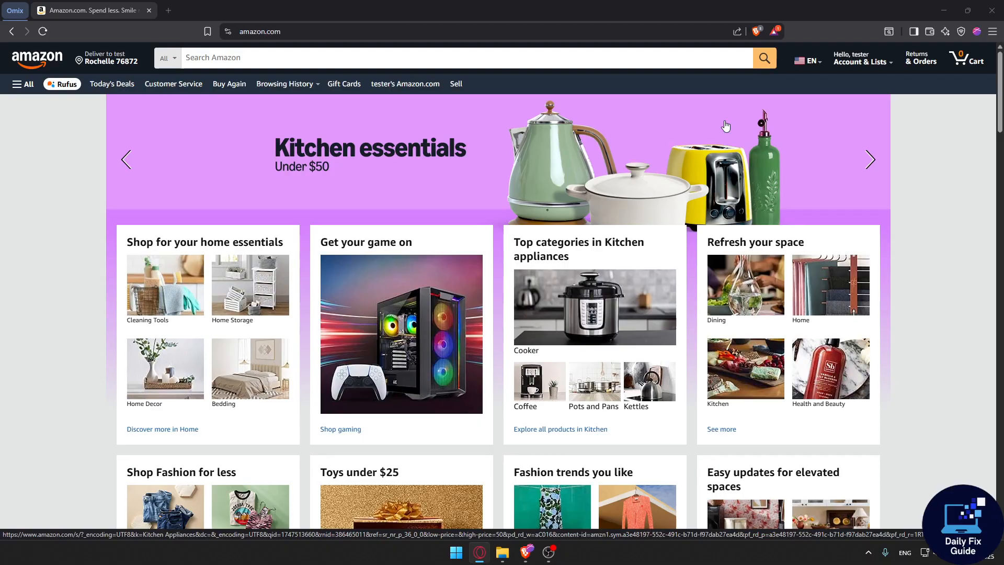
{"action": "mouse_move", "coordinate": [920, 56]}
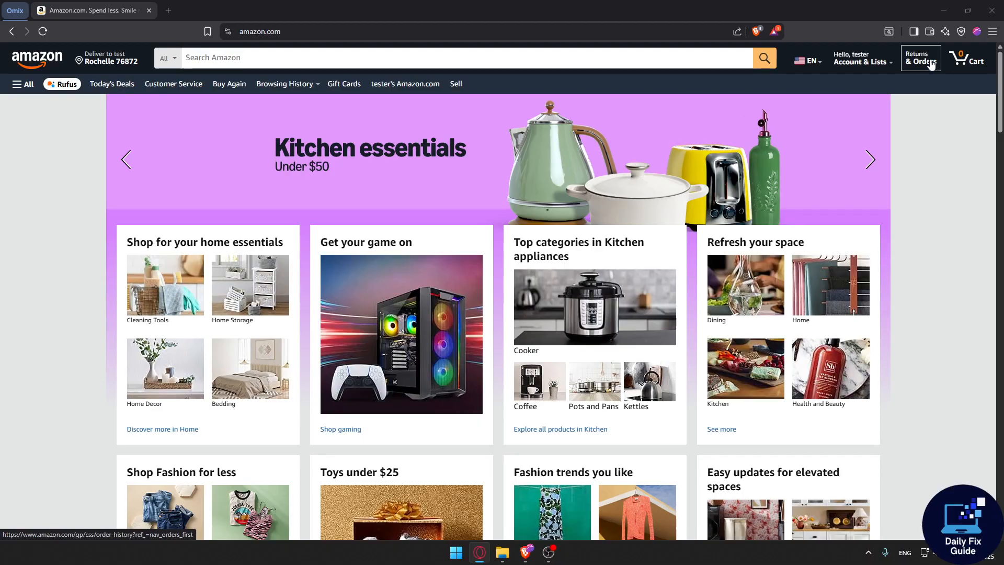
Go to Returns & Orders and reach the Archived Orders page, cancelling the Windows Security passkey prompt
{"action": "left_click", "coordinate": [920, 58]}
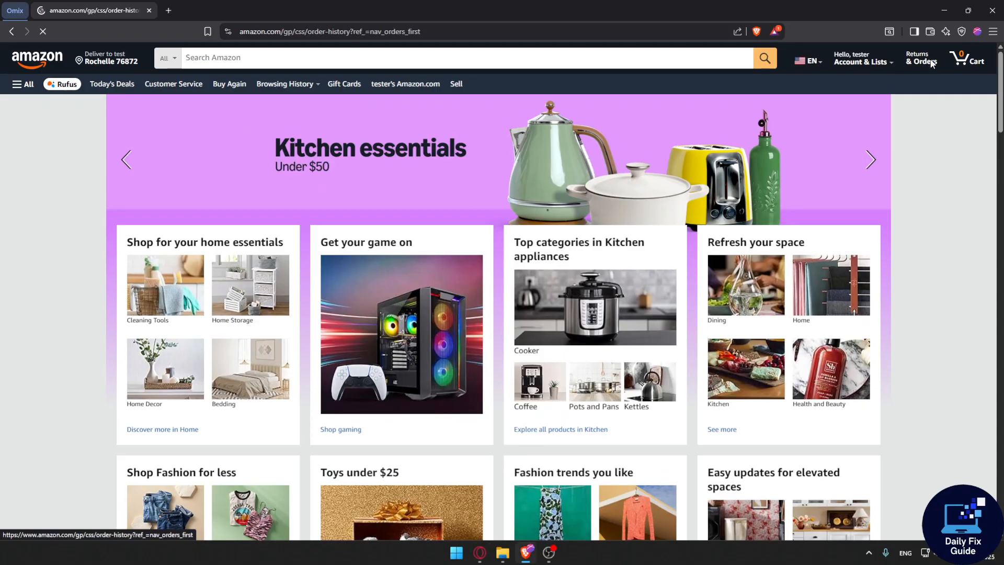
{"action": "left_click", "coordinate": [920, 58]}
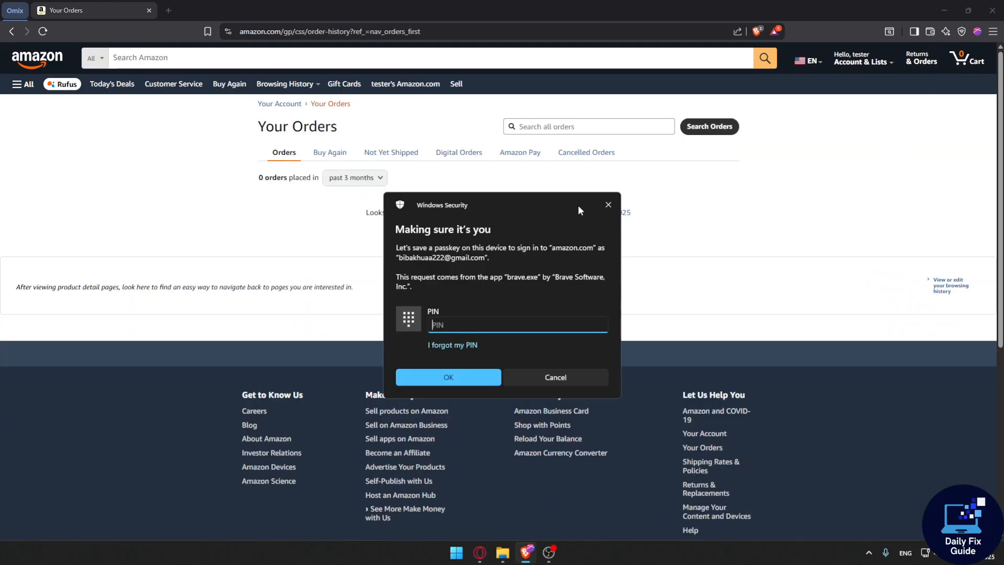
{"action": "left_click", "coordinate": [555, 376]}
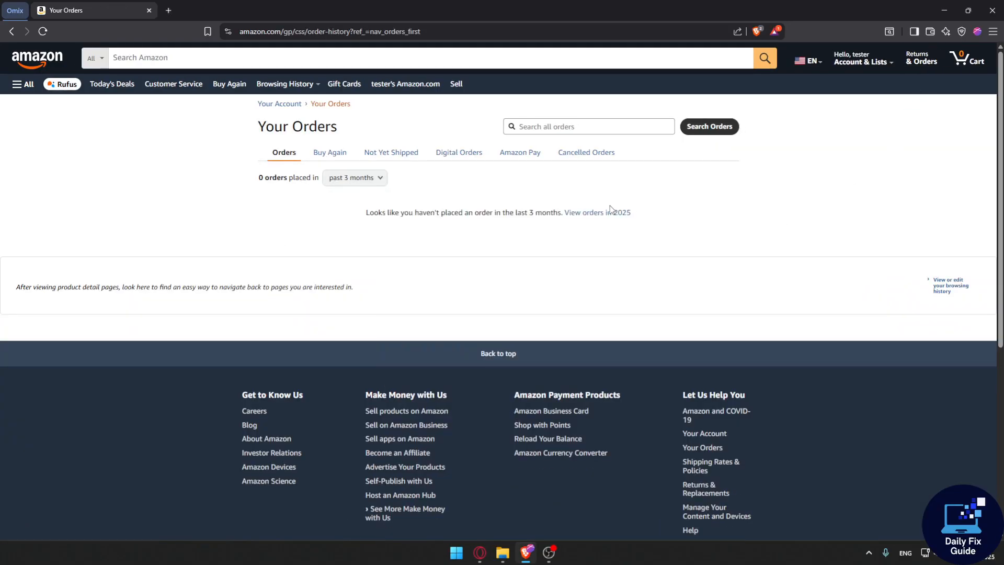
{"action": "left_click", "coordinate": [354, 177]}
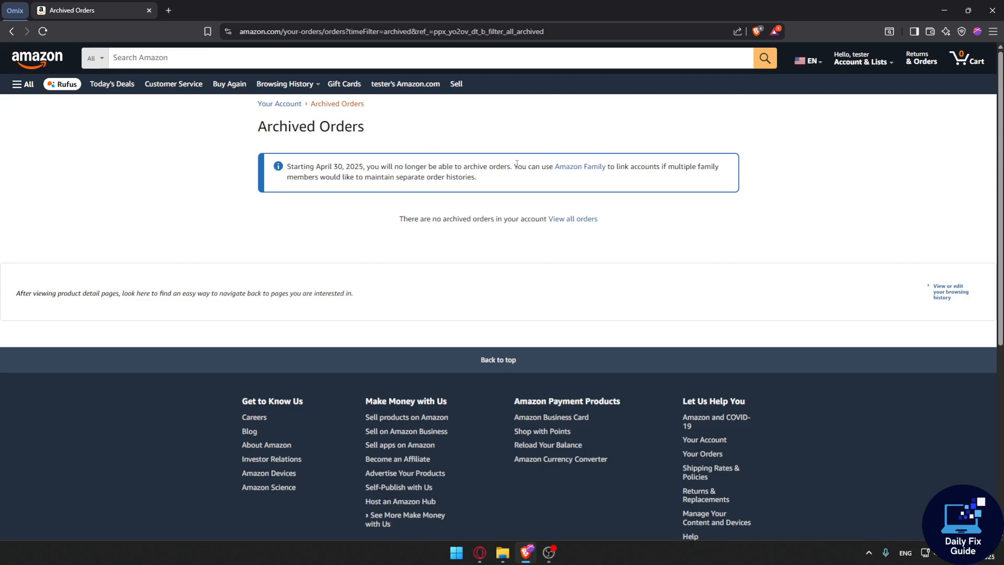
{"action": "mouse_move", "coordinate": [579, 166]}
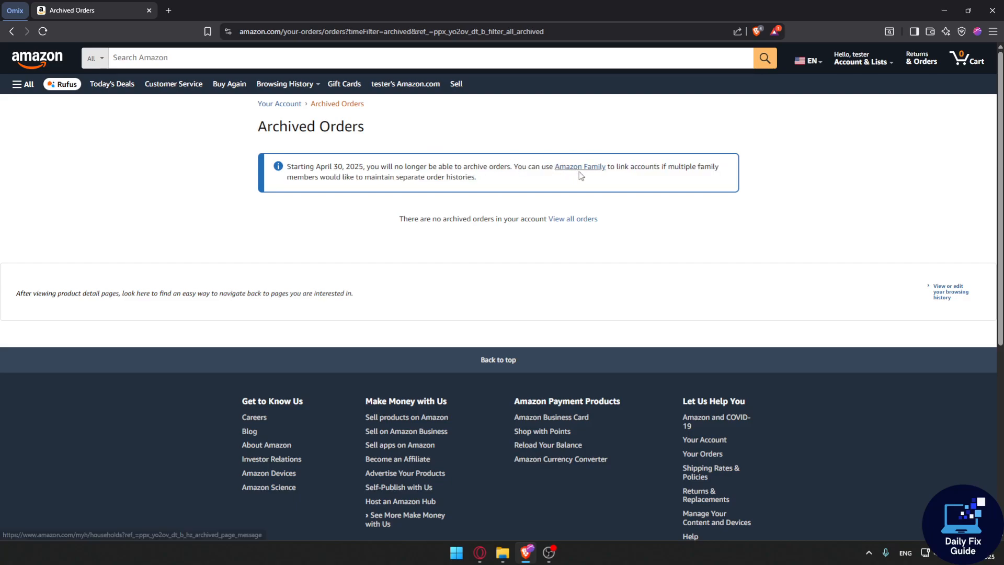
{"action": "mouse_move", "coordinate": [694, 176]}
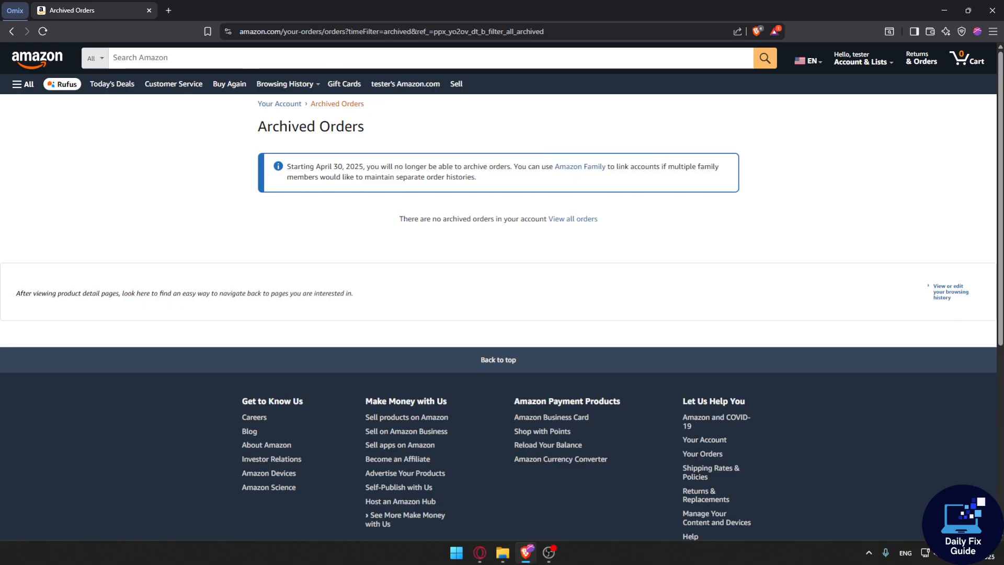
{"action": "mouse_move", "coordinate": [920, 56]}
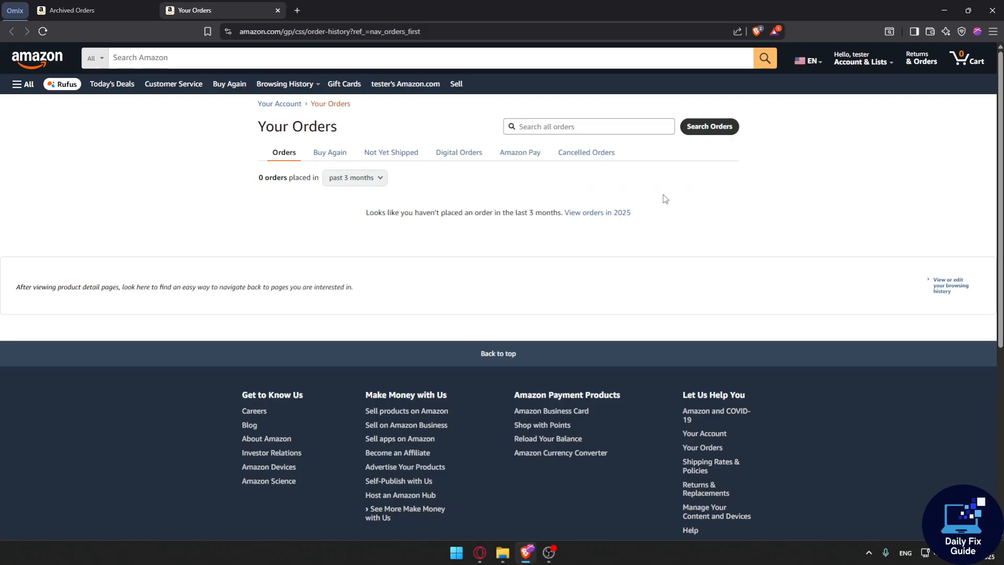
{"action": "mouse_move", "coordinate": [669, 211]}
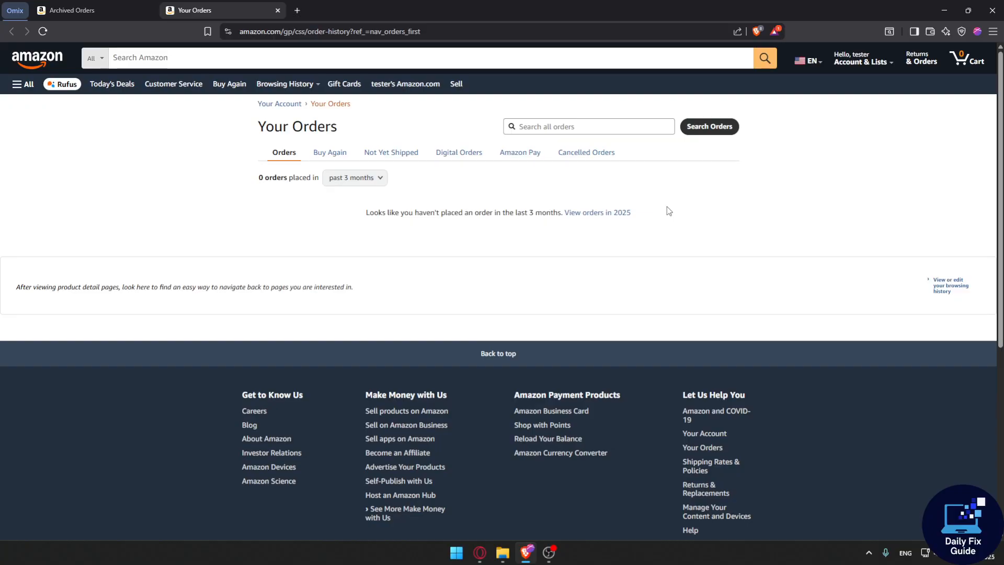
{"action": "mouse_move", "coordinate": [483, 201]}
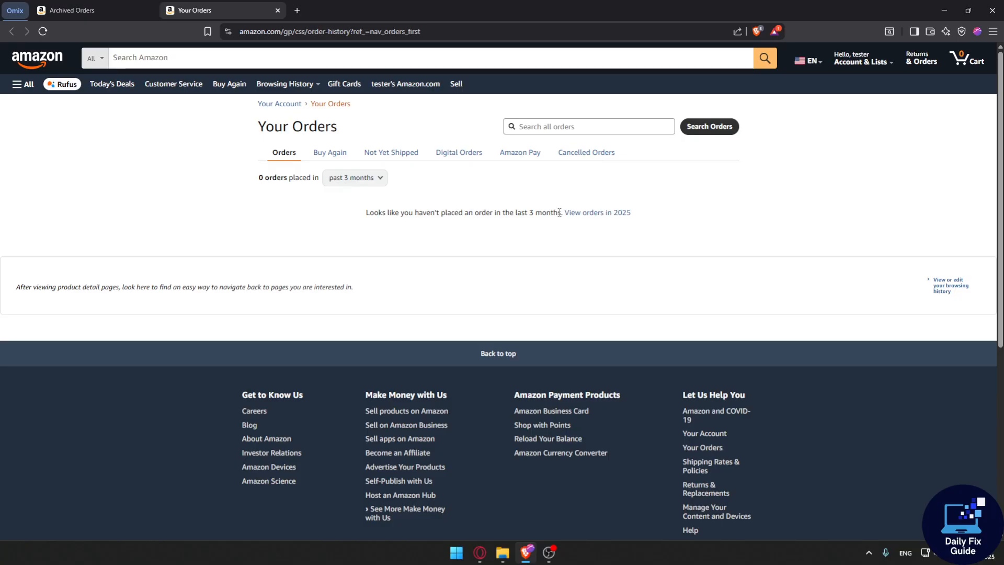
Bring the Archived Orders browser tab back to the front
{"action": "left_click", "coordinate": [90, 10]}
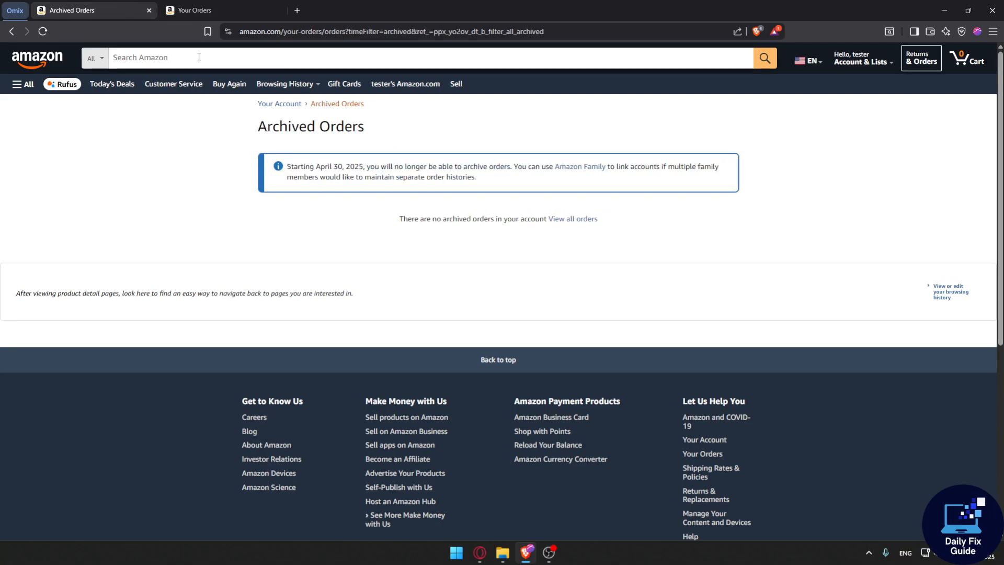
Navigate from Account & Lists to the Amazon Family members page
{"action": "left_click", "coordinate": [192, 11]}
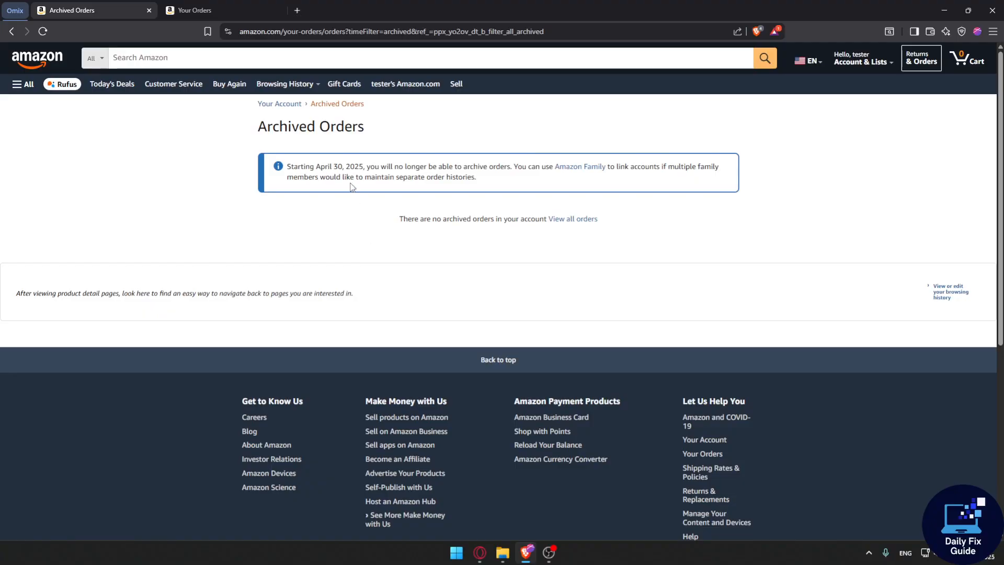
{"action": "double_click", "coordinate": [339, 166]}
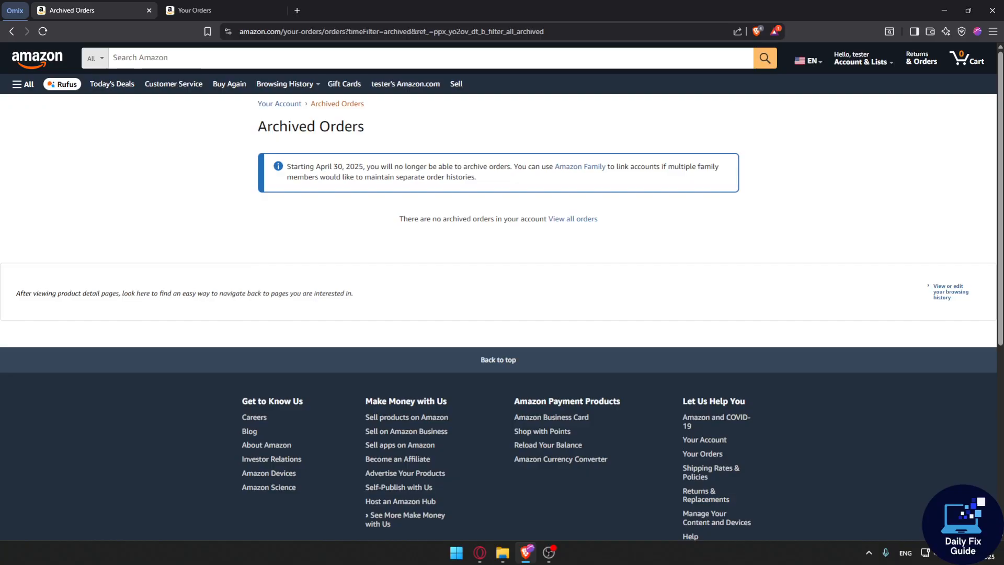
{"action": "mouse_move", "coordinate": [339, 224]}
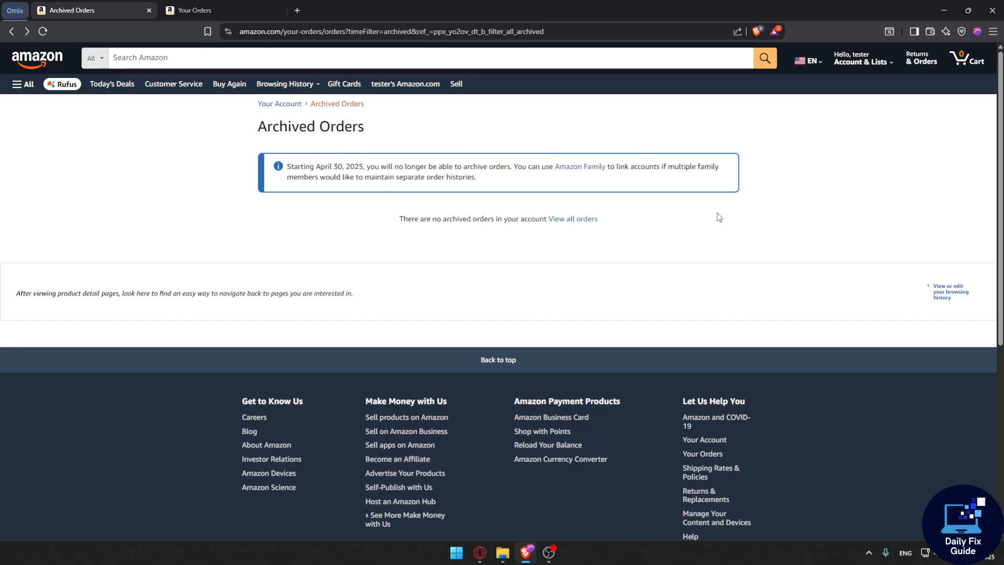
{"action": "mouse_move", "coordinate": [580, 166]}
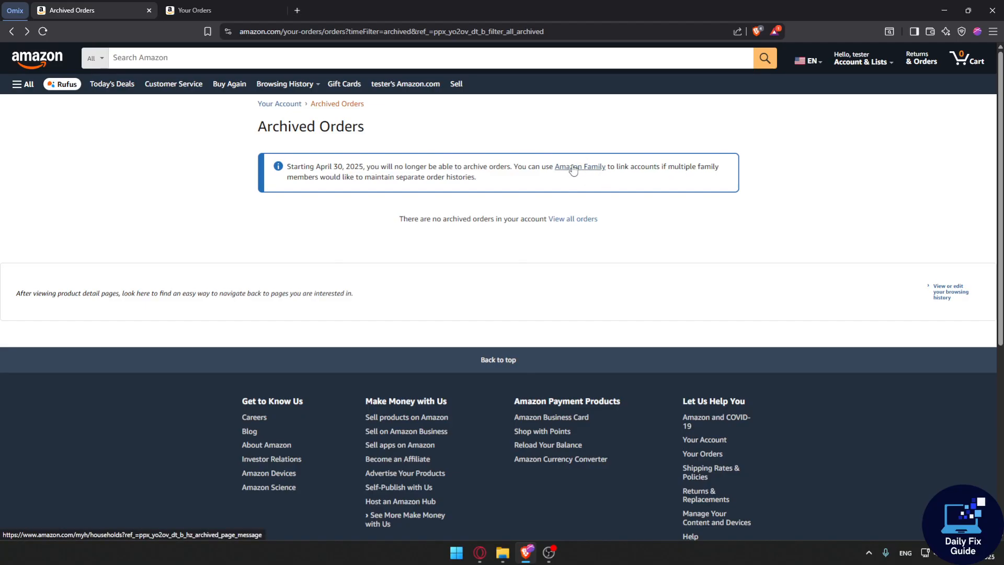
{"action": "left_click", "coordinate": [860, 57]}
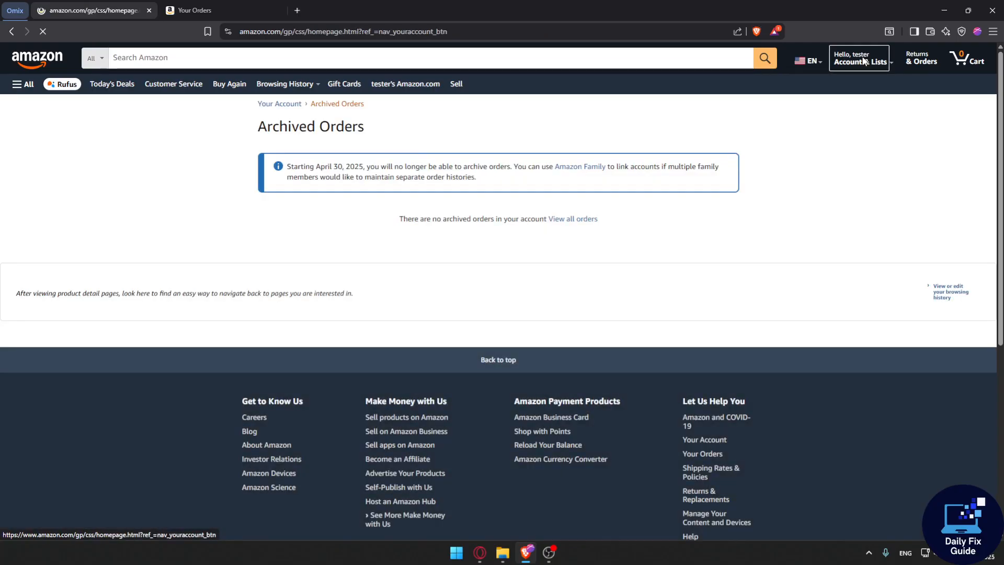
{"action": "left_click", "coordinate": [579, 167]}
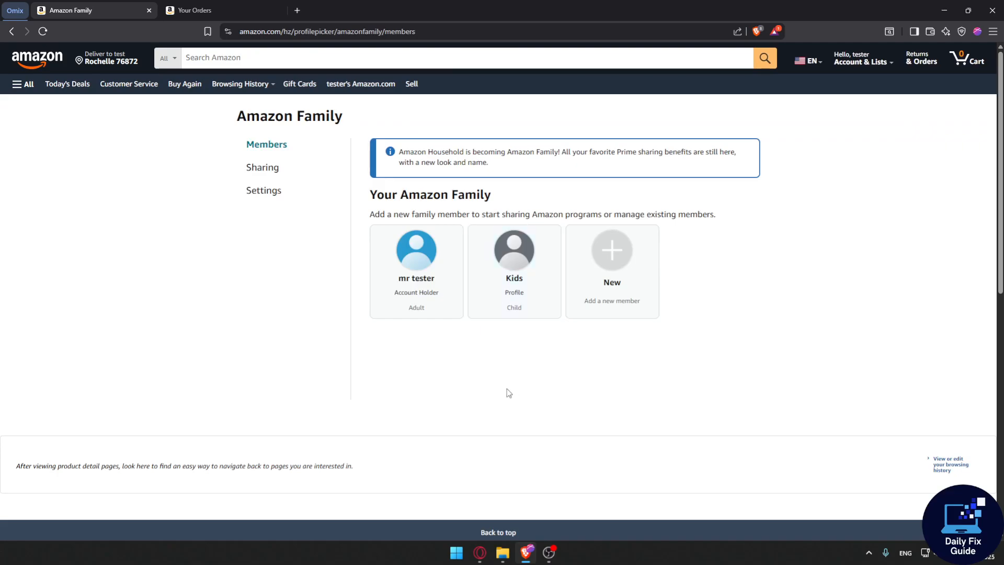
Use New on the Family Members page and choose Add adult
{"action": "left_click", "coordinate": [612, 250]}
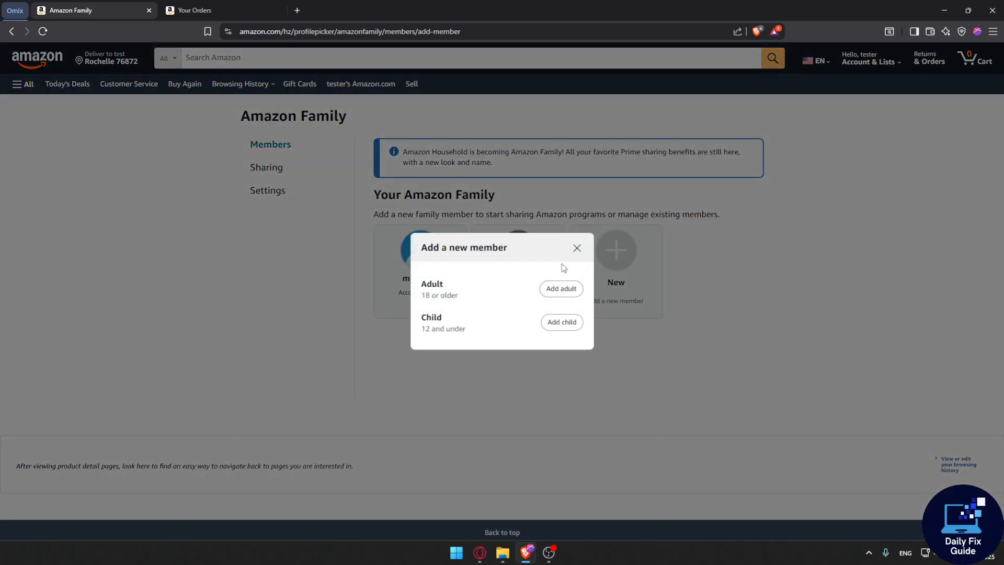
{"action": "left_click", "coordinate": [576, 248]}
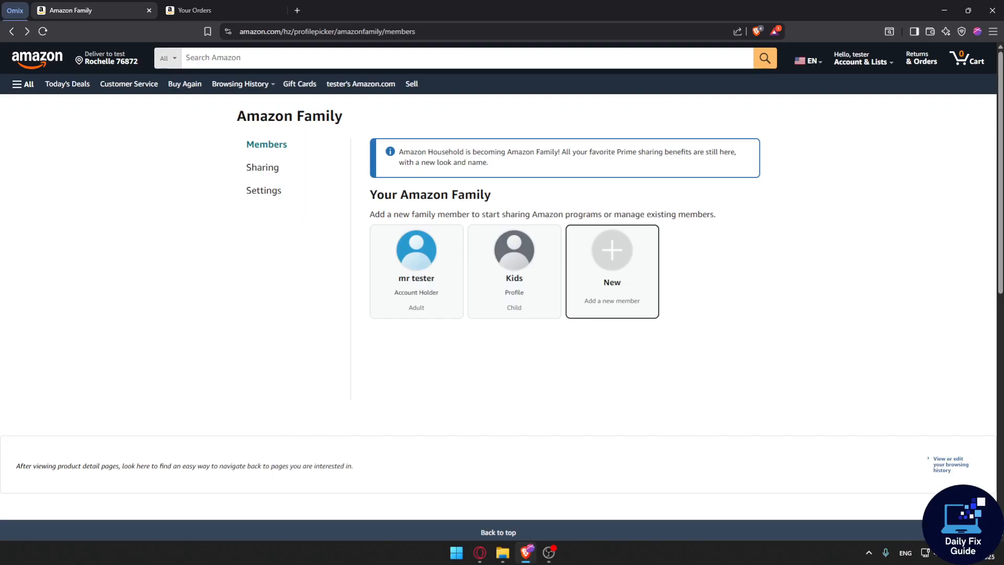
{"action": "left_click", "coordinate": [612, 250]}
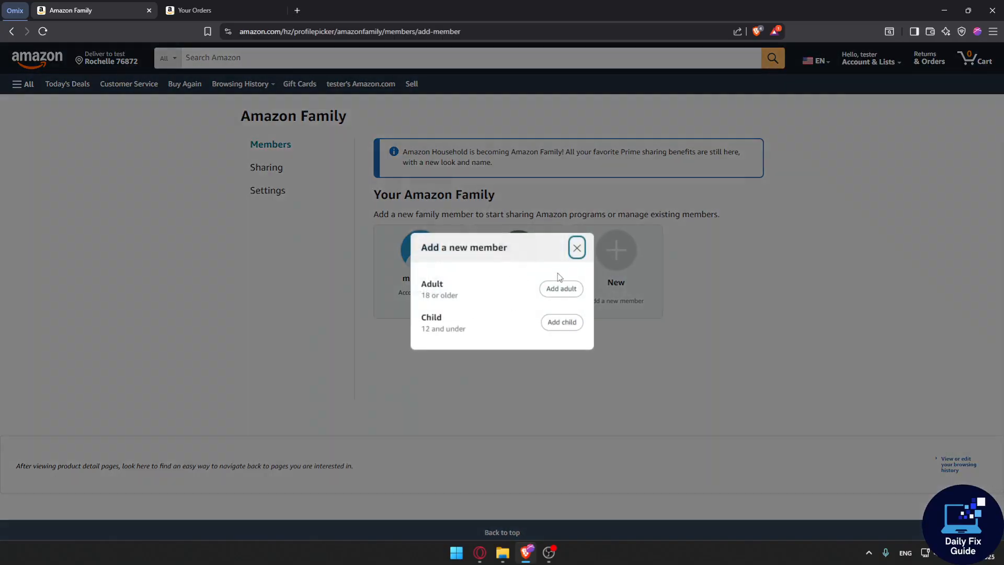
{"action": "left_click", "coordinate": [561, 289]}
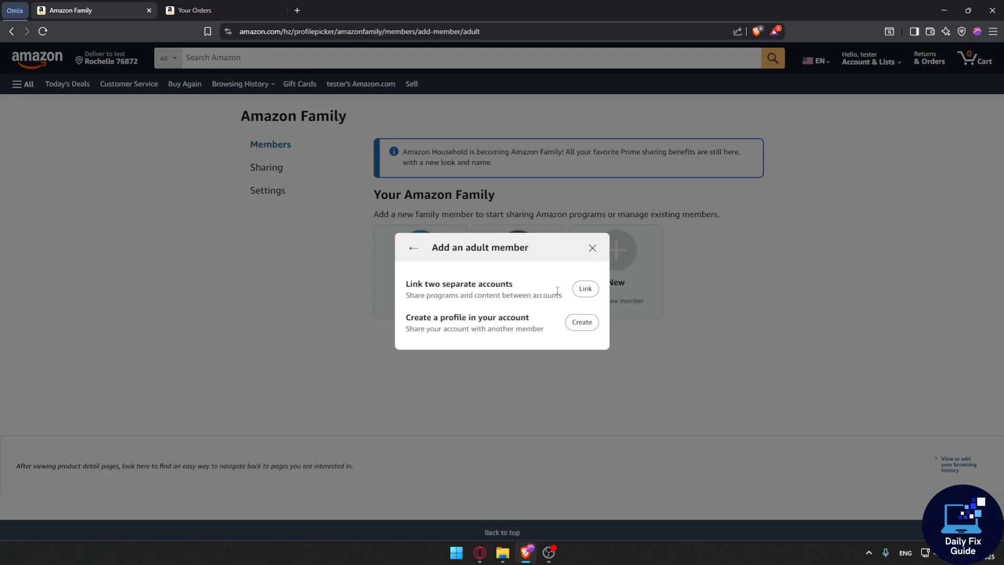
Create an in-account adult profile named 'Archived orders'
{"action": "left_click", "coordinate": [580, 322]}
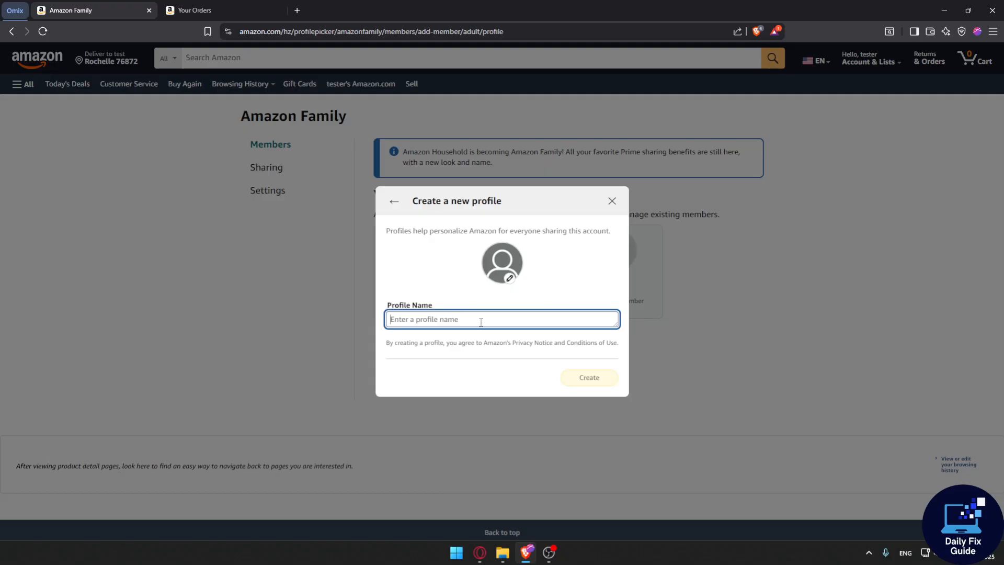
{"action": "type", "text": "Archived o"}
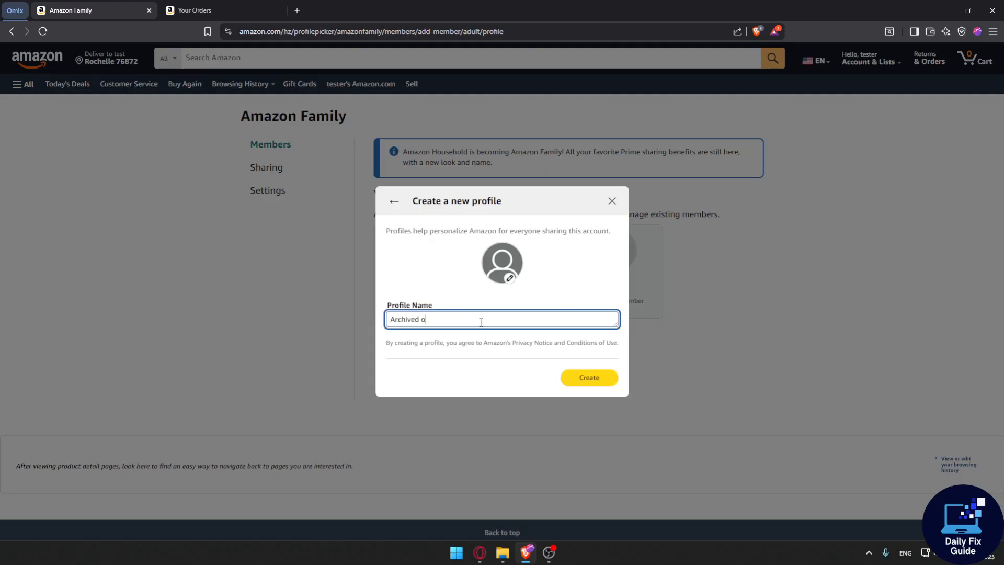
{"action": "left_click", "coordinate": [587, 377]}
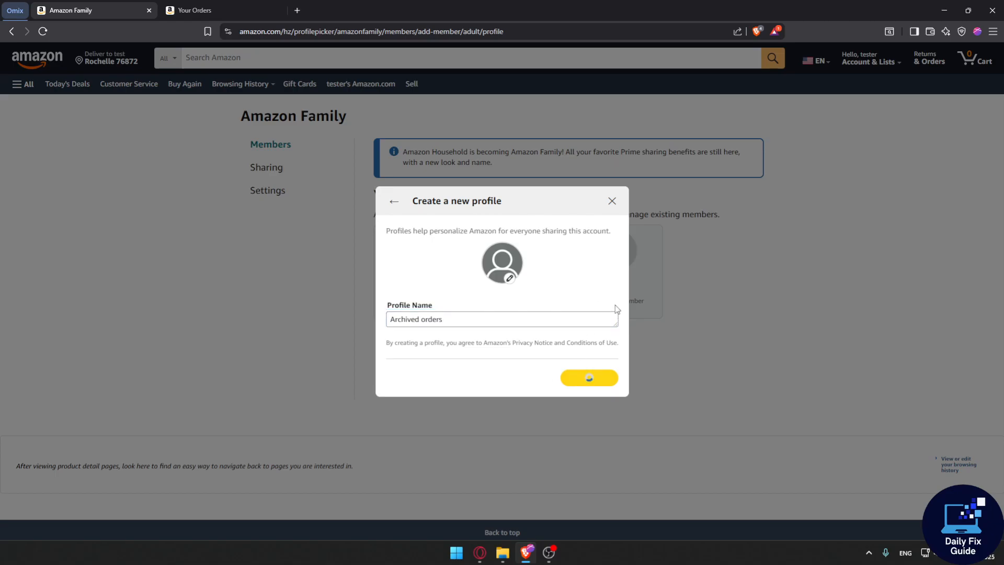
{"action": "left_click", "coordinate": [588, 378]}
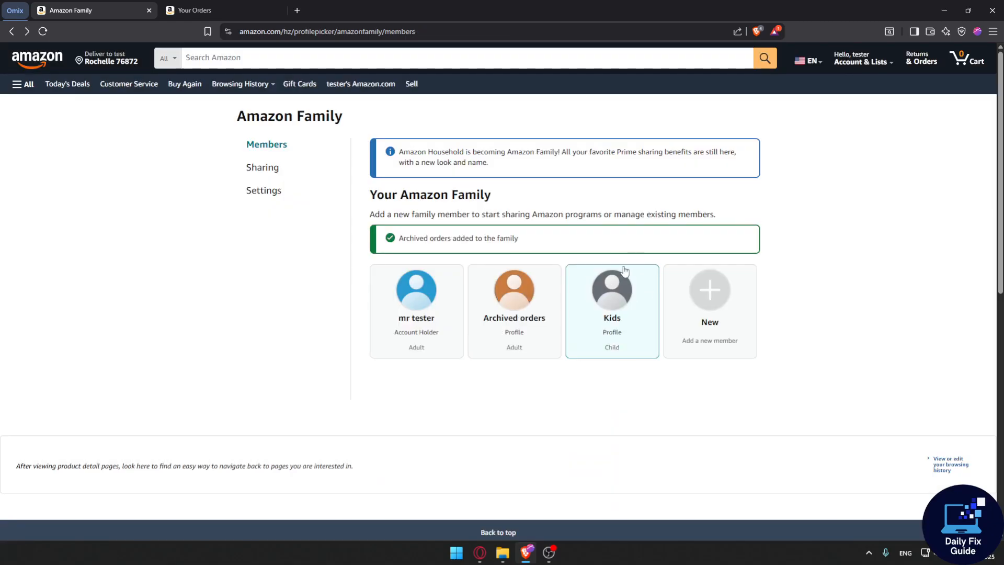